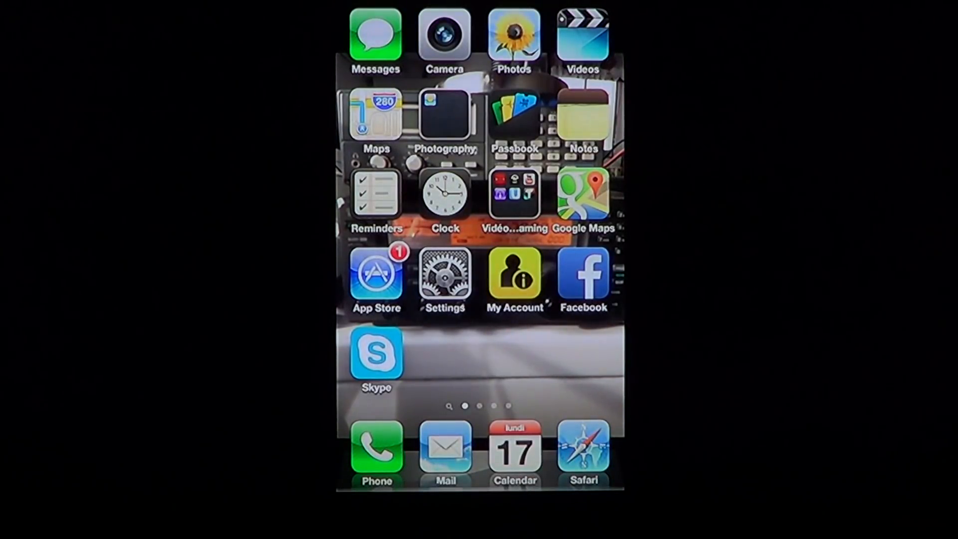
Go from the home screen into Settings > General and scroll down to the Keyboard entry
{"action": "left_click", "coordinate": [445, 277]}
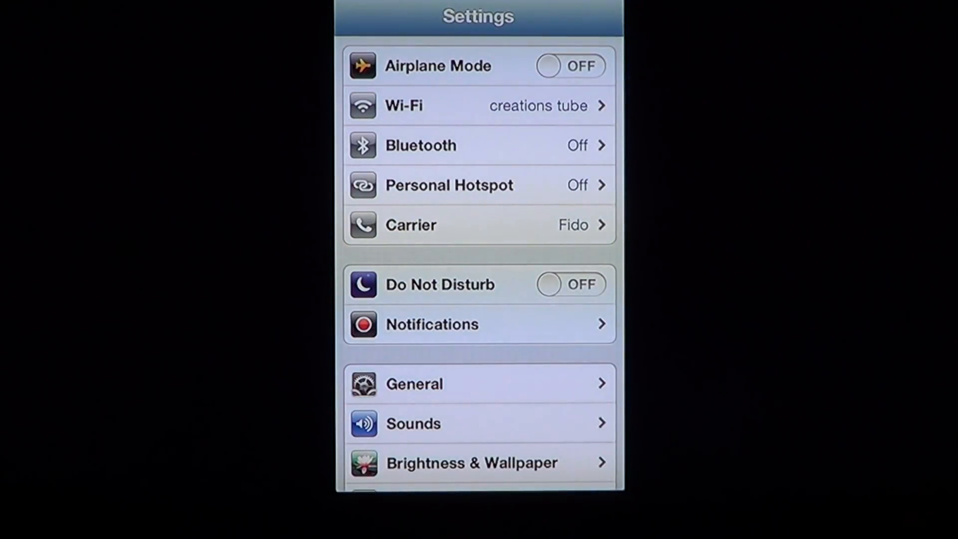
{"action": "left_click", "coordinate": [413, 383]}
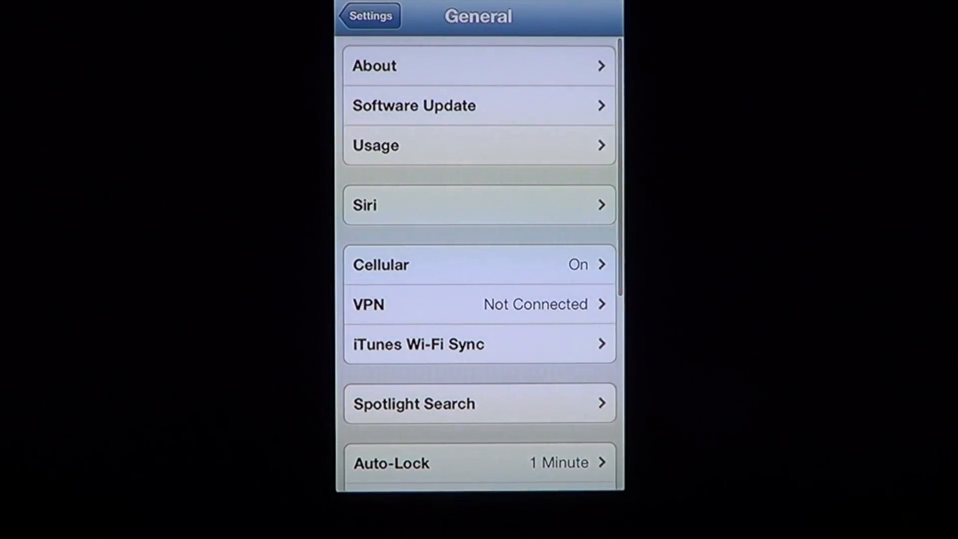
{"action": "scroll", "scroll_direction": "down", "scroll_amount": 3}
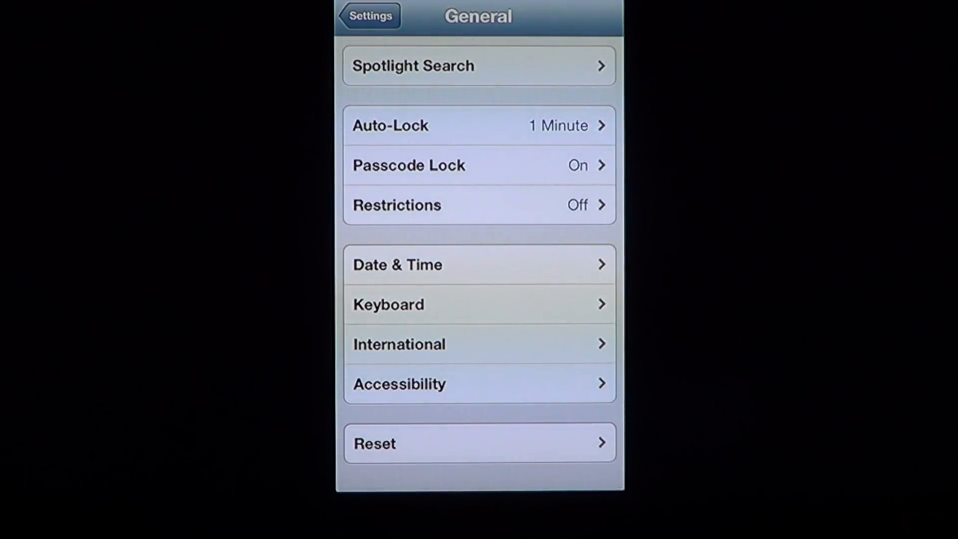
Enter the Keyboard page listing Auto-Capitalization, Auto-Correction, Check Spelling and the other toggles
{"action": "left_click", "coordinate": [388, 303]}
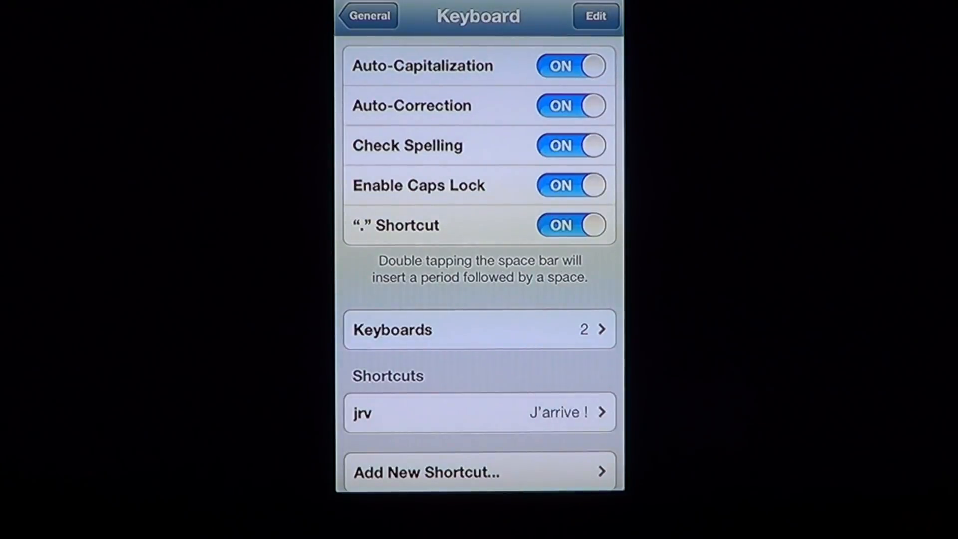
{"action": "left_click", "coordinate": [570, 105]}
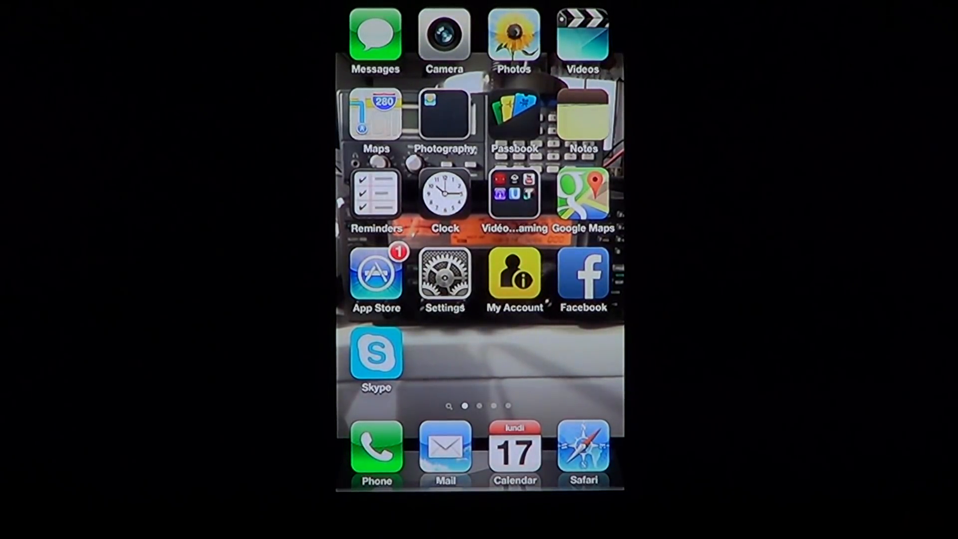
Return via Settings > General to the Keyboard page showing Auto-Correction and Check Spelling now OFF
{"action": "left_click", "coordinate": [446, 279]}
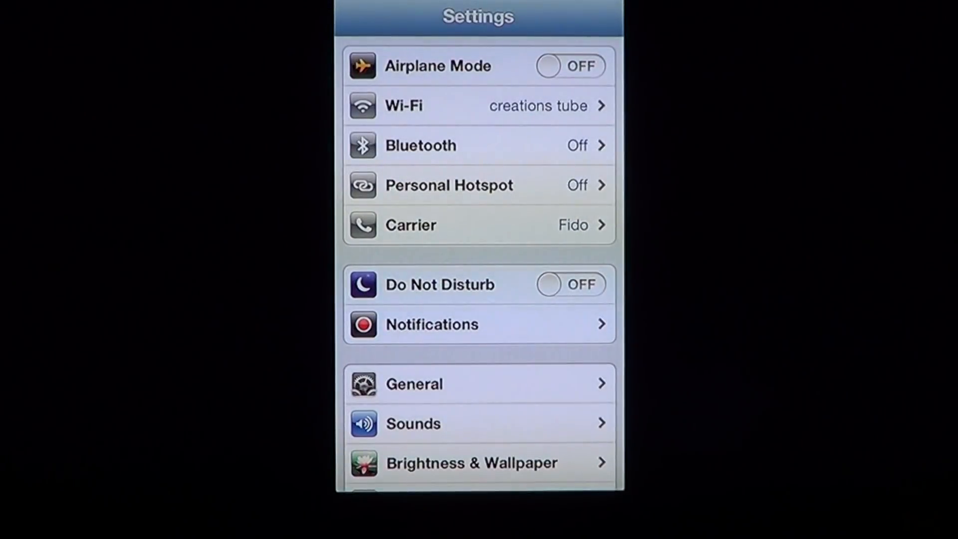
{"action": "left_click", "coordinate": [414, 383]}
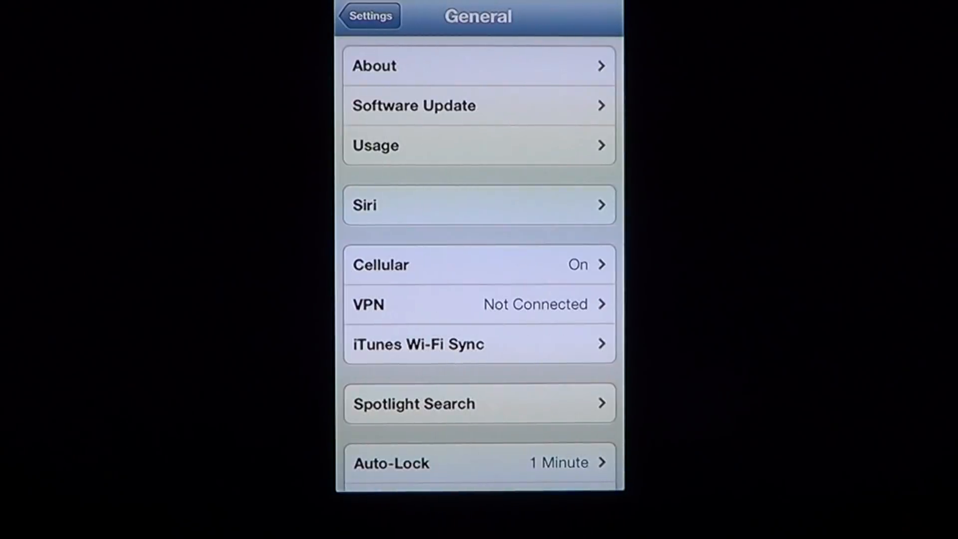
{"action": "scroll", "scroll_direction": "down", "scroll_amount": 3}
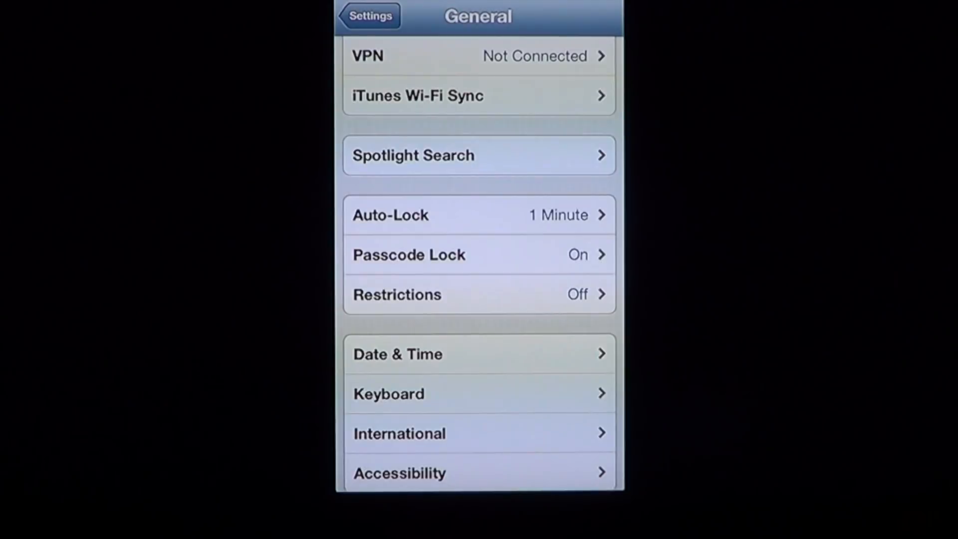
{"action": "left_click", "coordinate": [389, 394]}
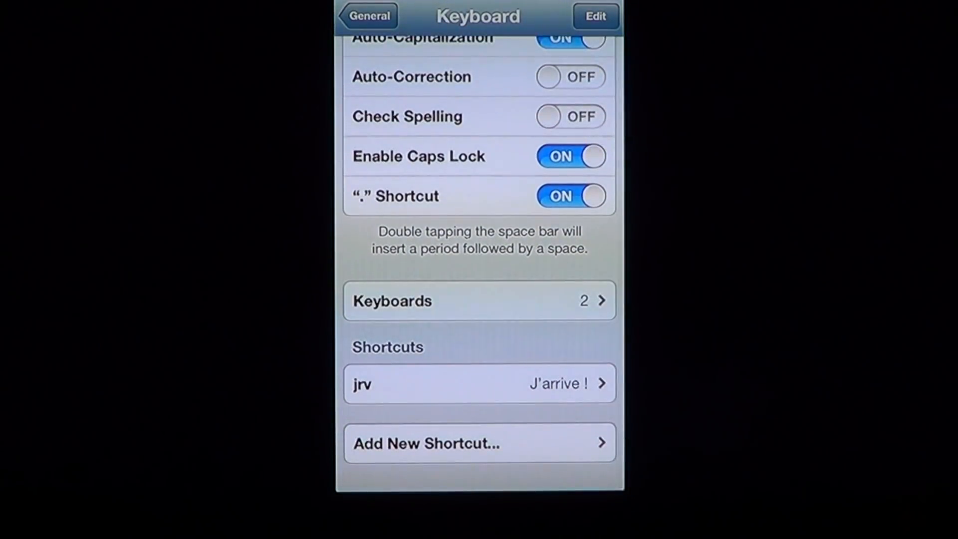
{"action": "scroll", "scroll_direction": "down", "scroll_amount": 3}
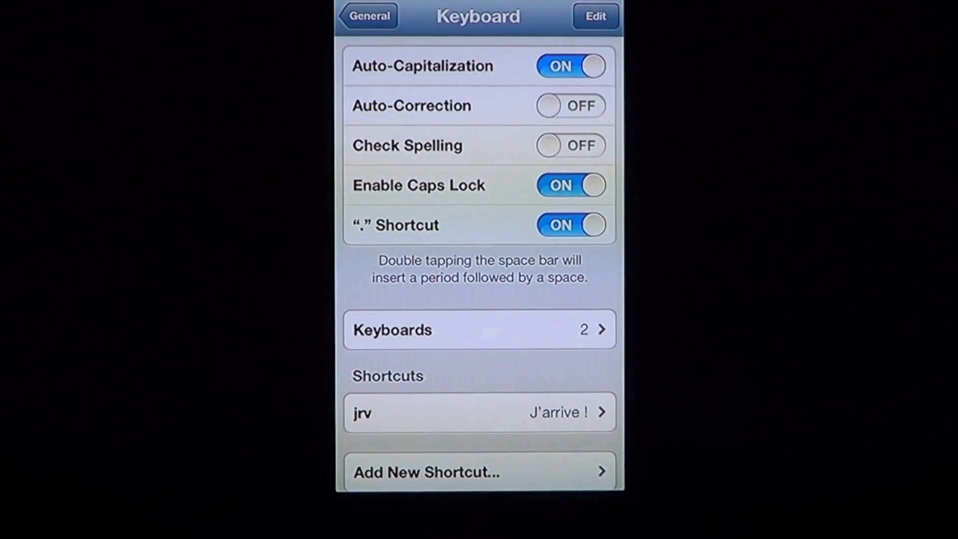